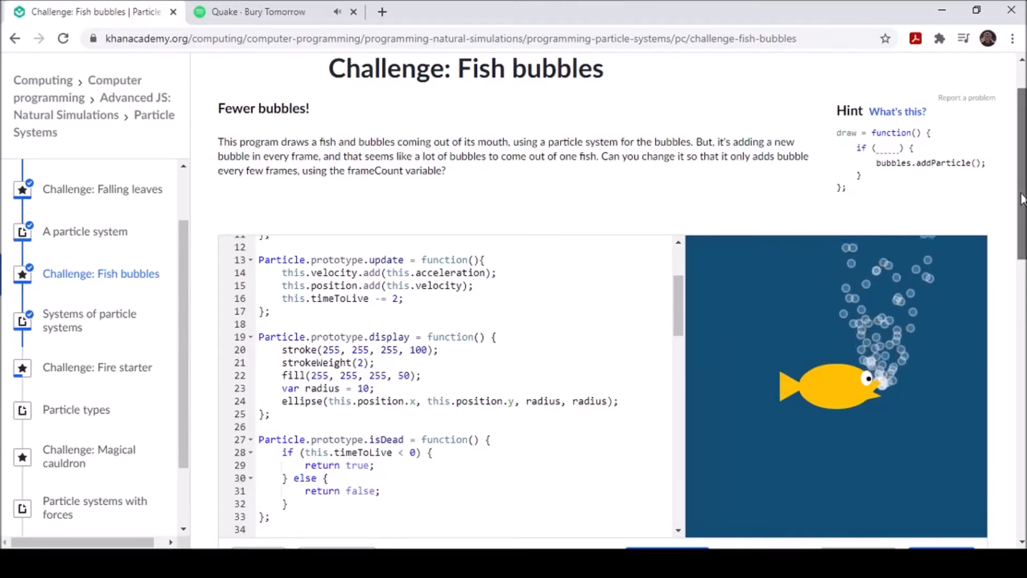
Step: In draw, wrap bubbles.addParticle() inside if (frameCount % 8 === 1) { … }
scroll(down, 3)
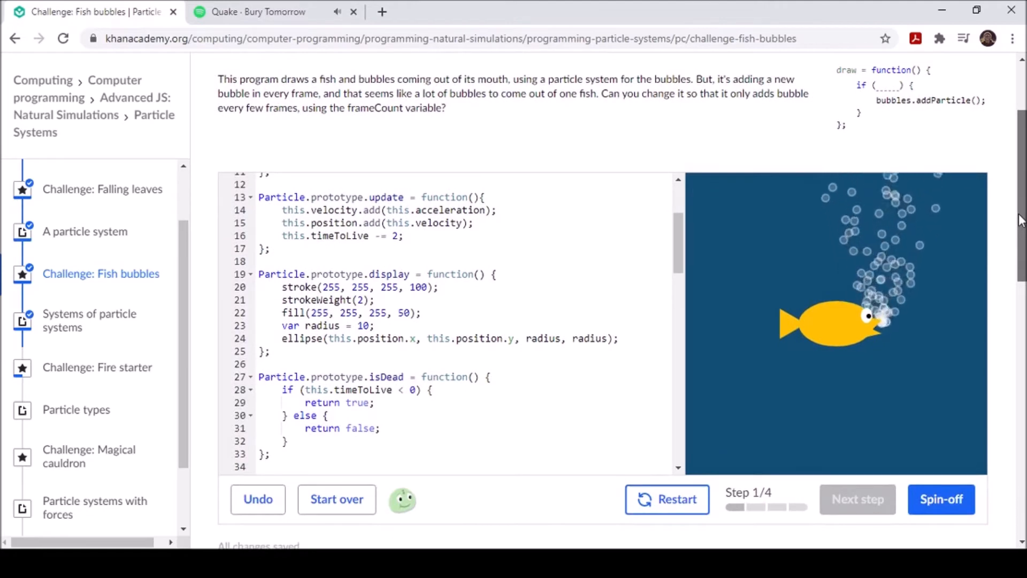
scroll(down, 3)
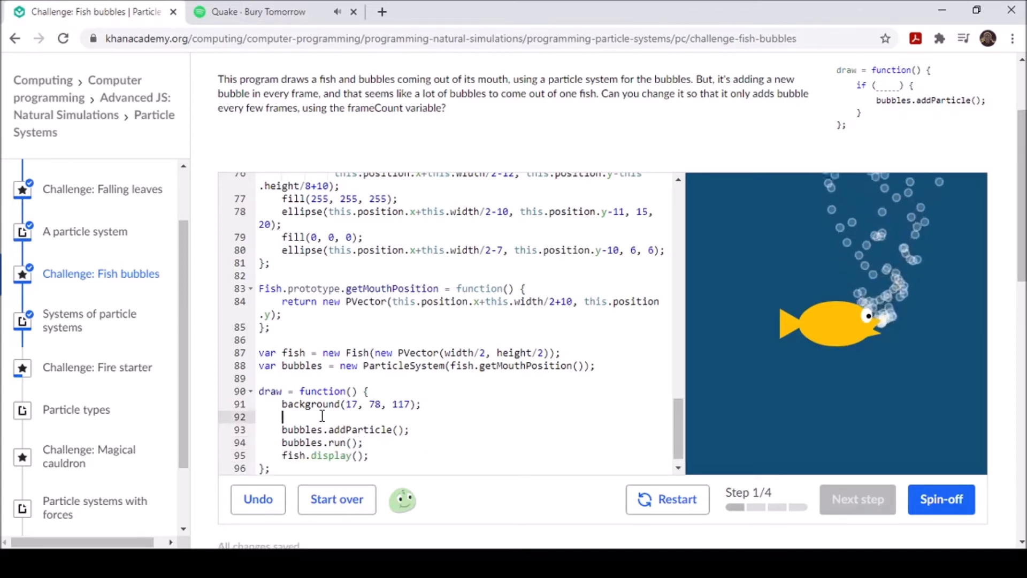
text(if)
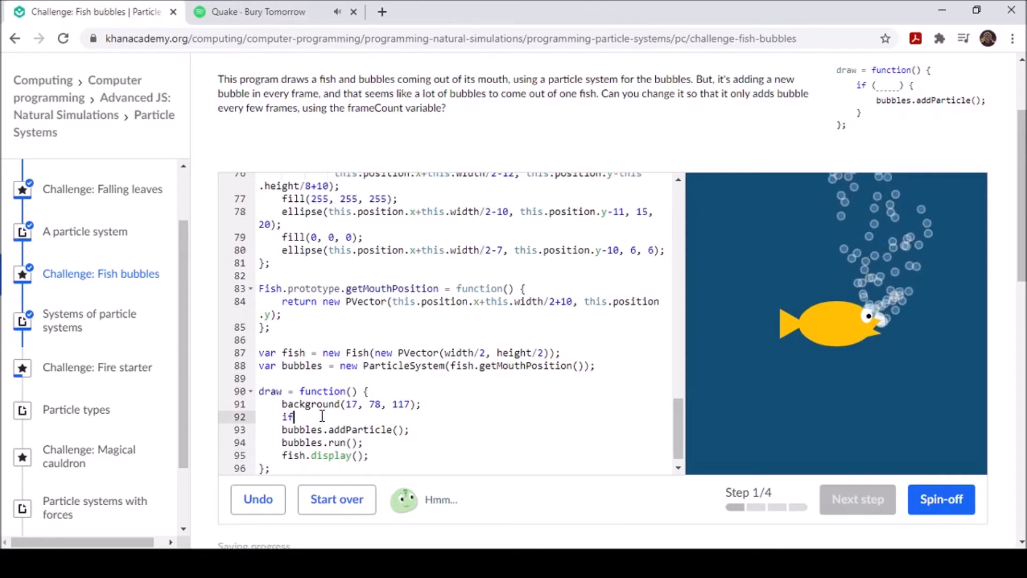
text(()
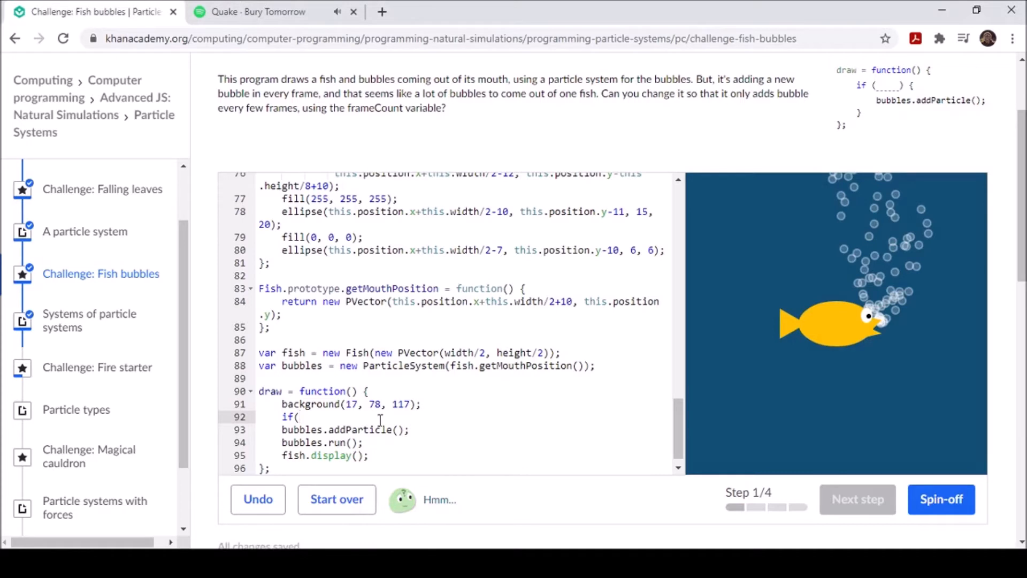
text(frameCo)
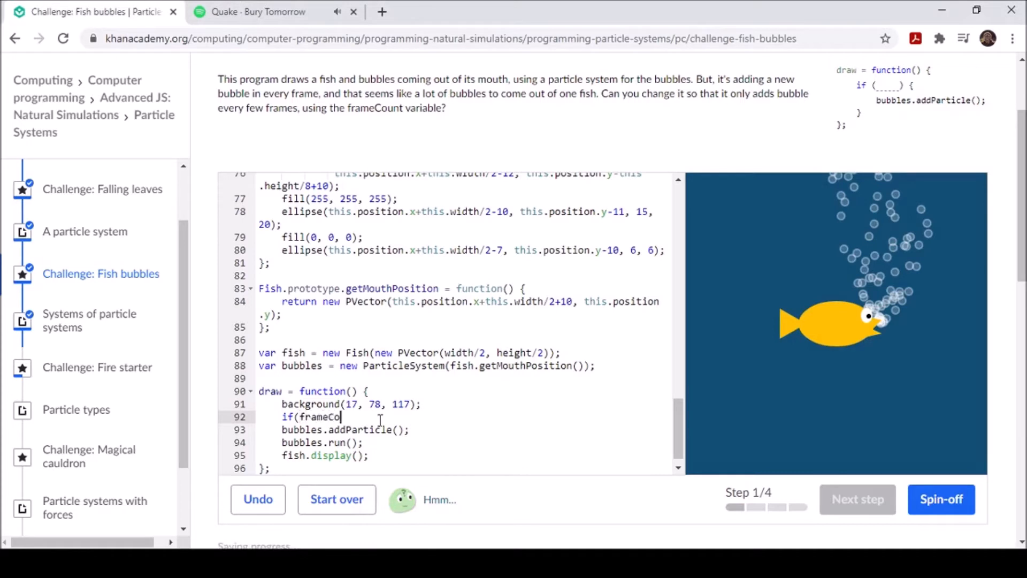
text(unt)
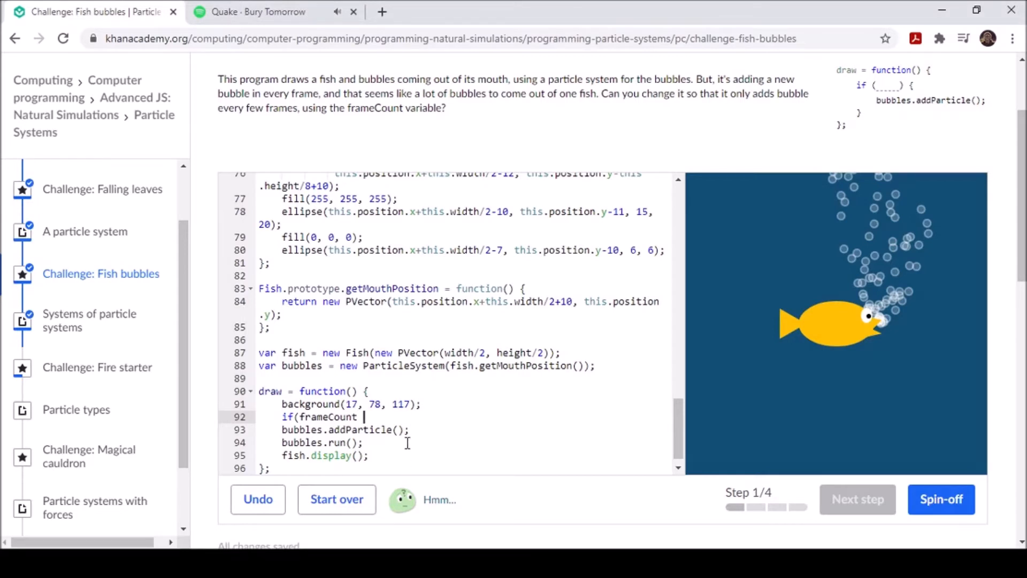
text(% 8)
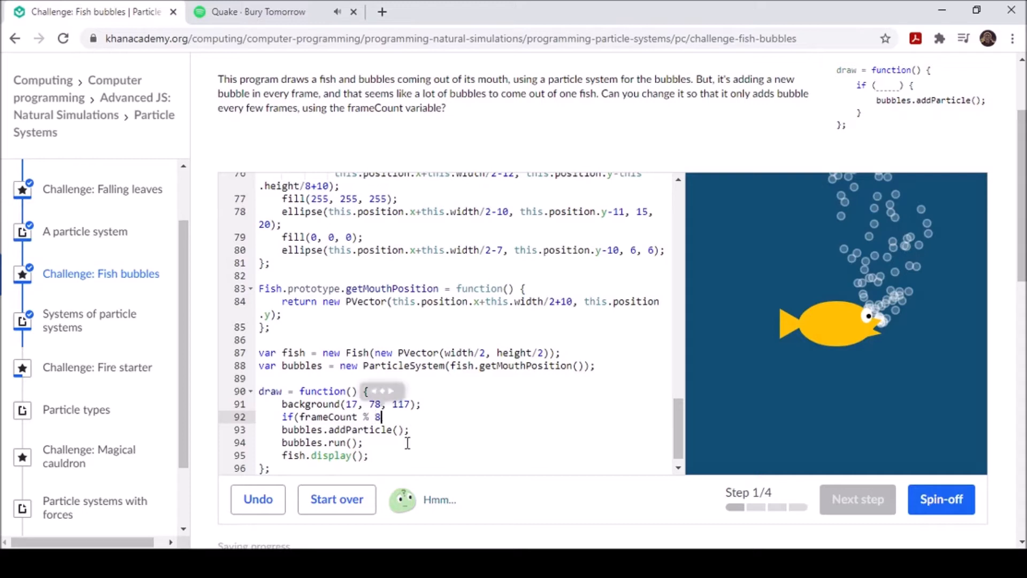
text(=== 1)
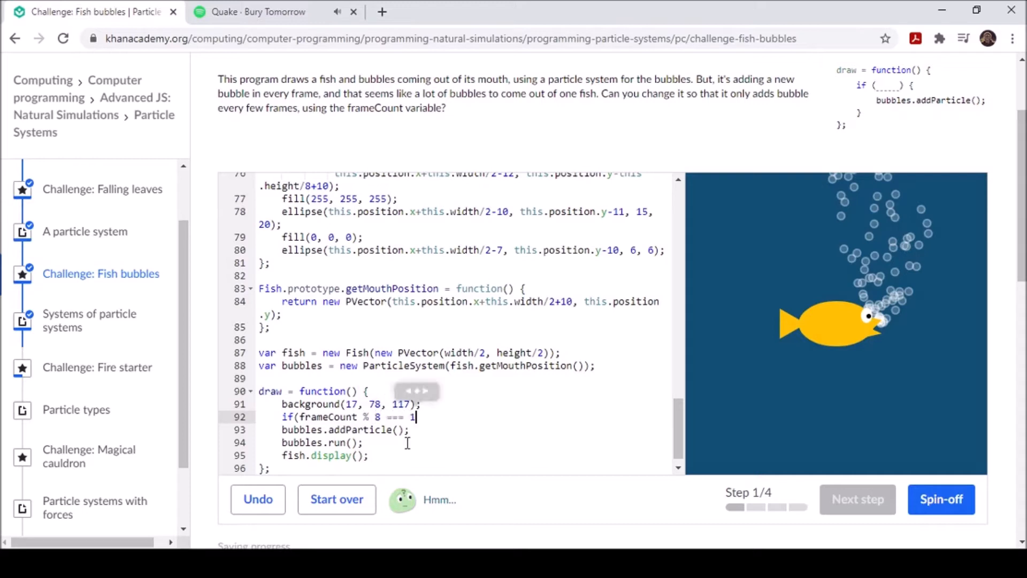
text() {)
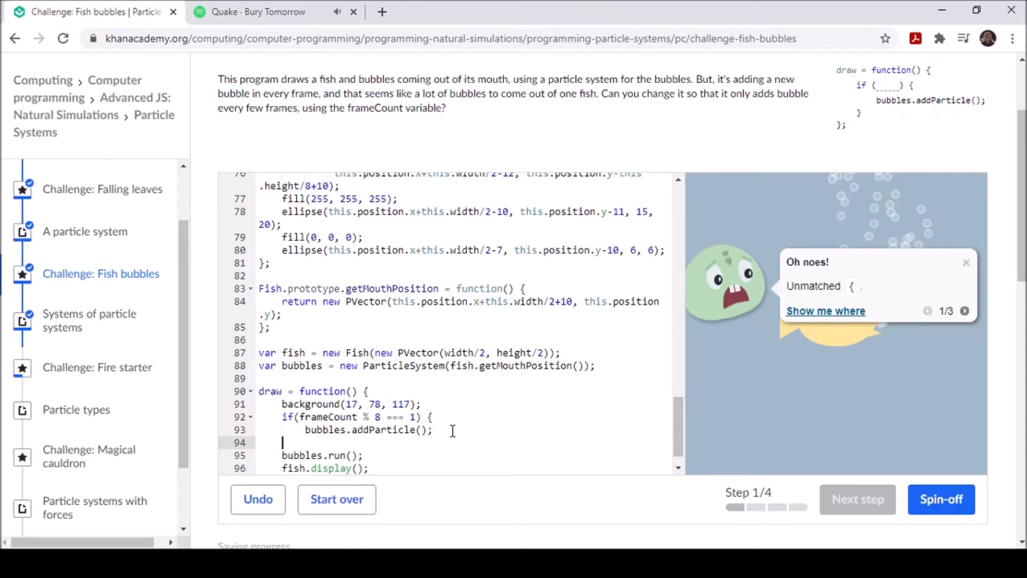
text(})
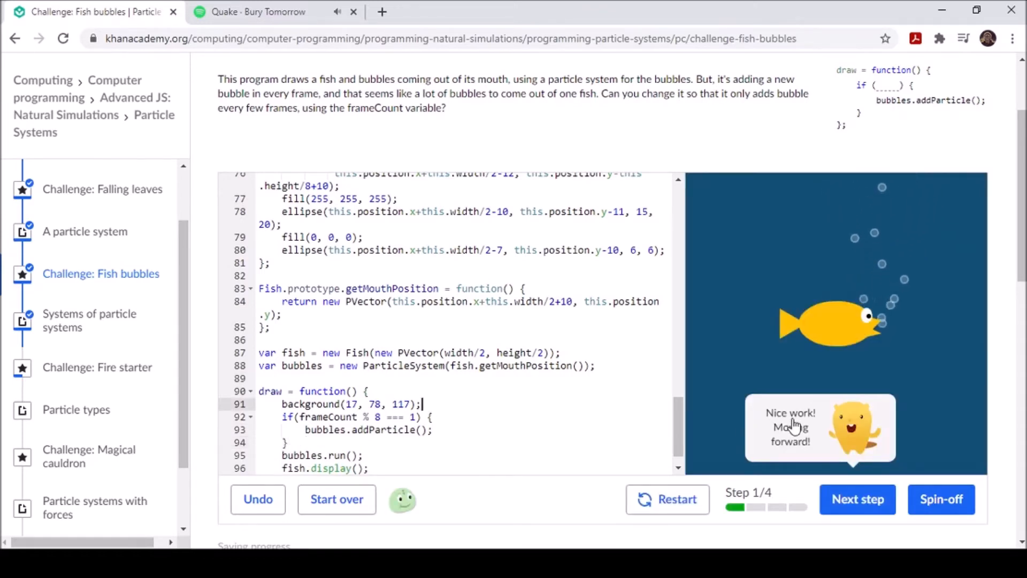
Step: Advance to Step 2, Grow the bubbles, and scroll to Particle's display function
click(857, 499)
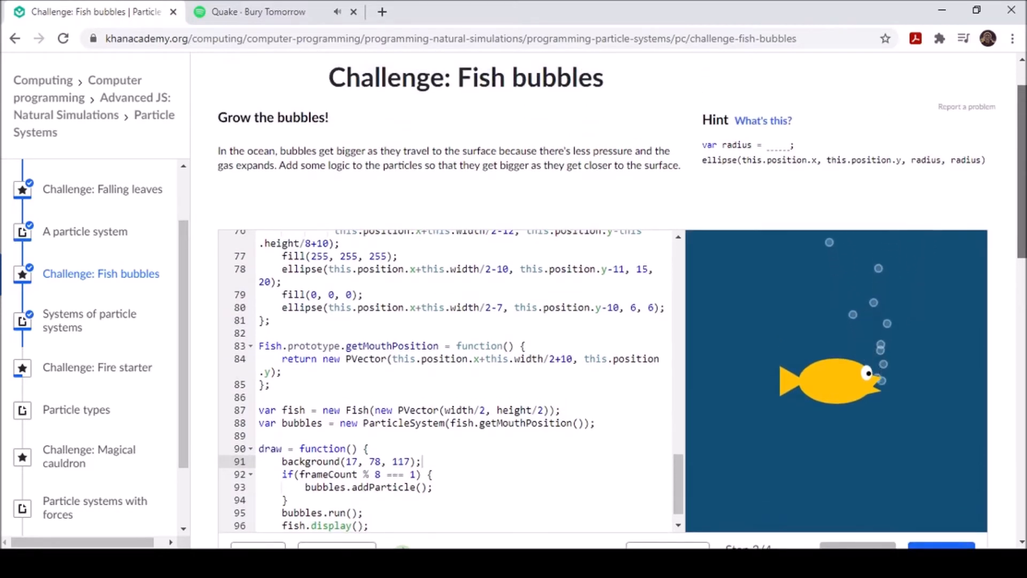
scroll(down, 3)
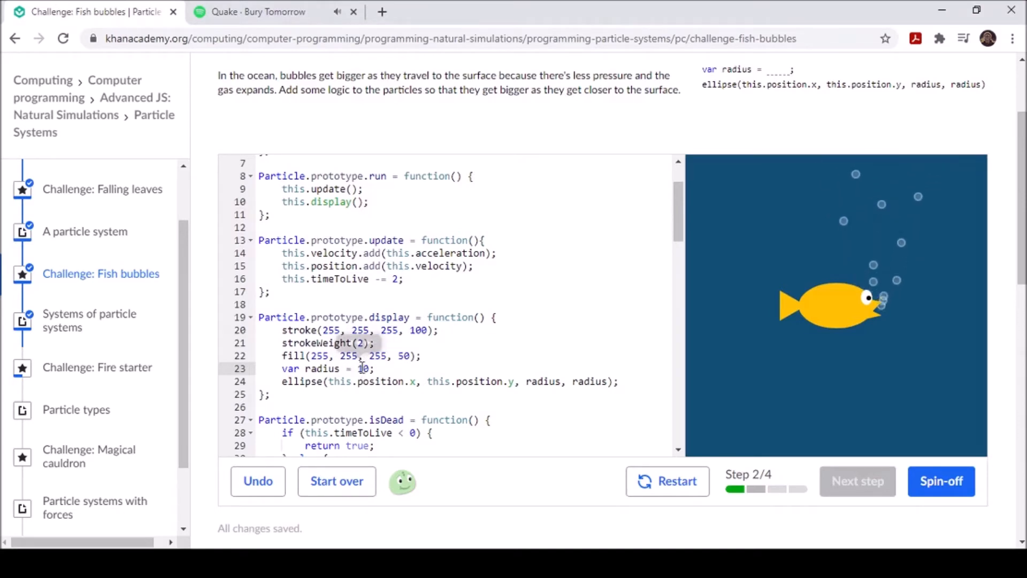
Step: Set the bubble radius to (height - this.position.y) / 10, then advance to Step 3
text(1)
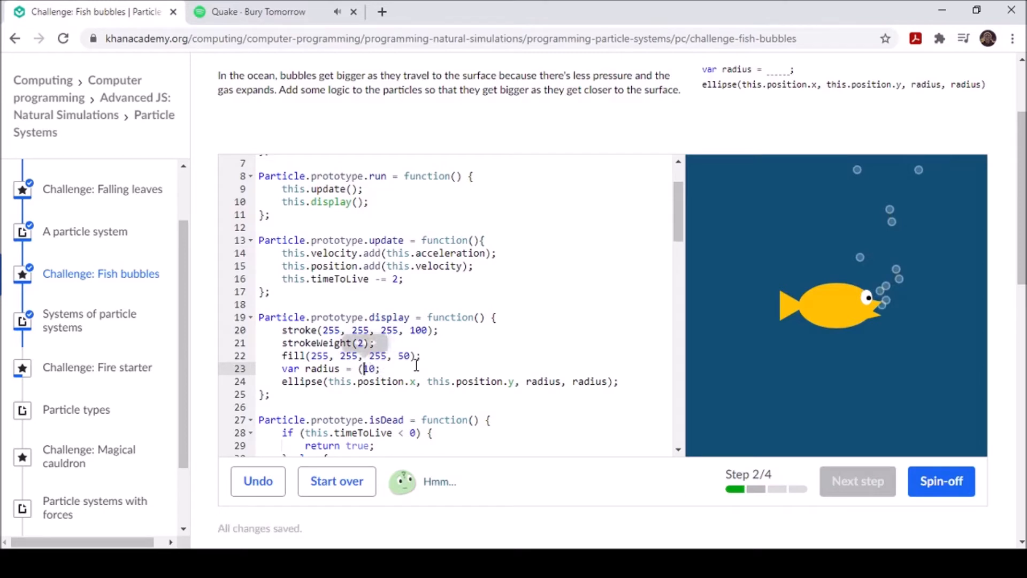
text(height)
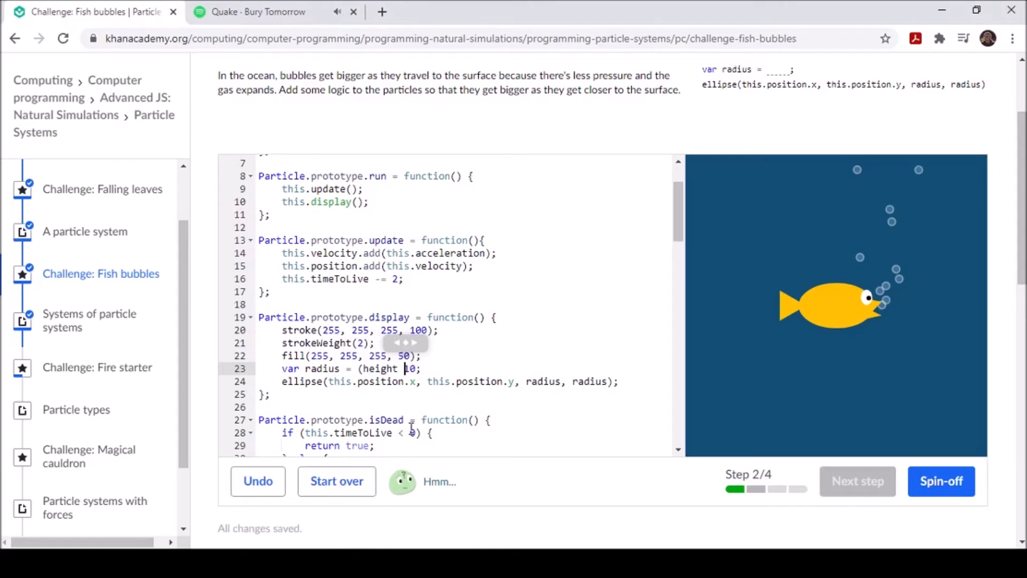
text(- this.)
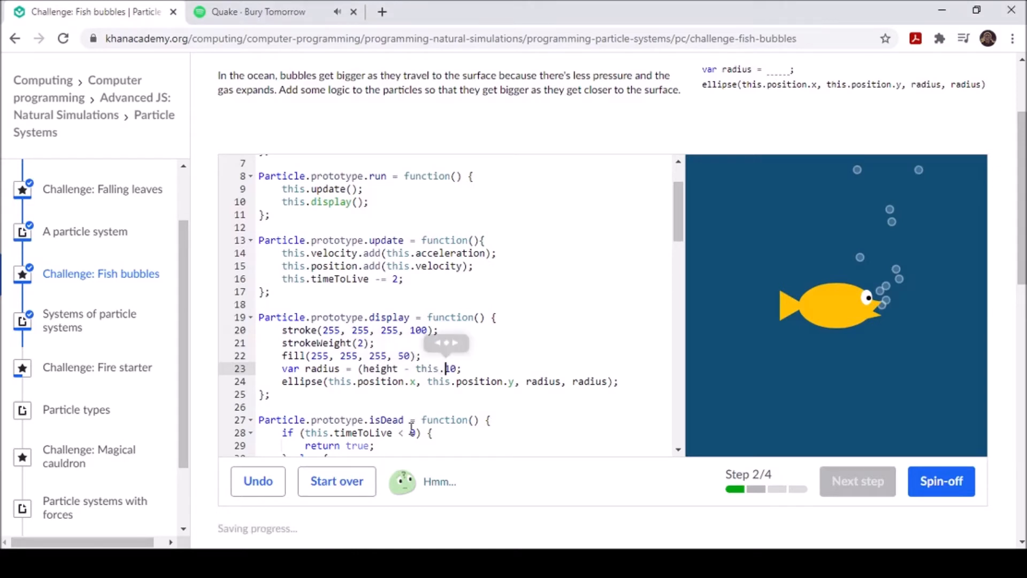
text(posi)
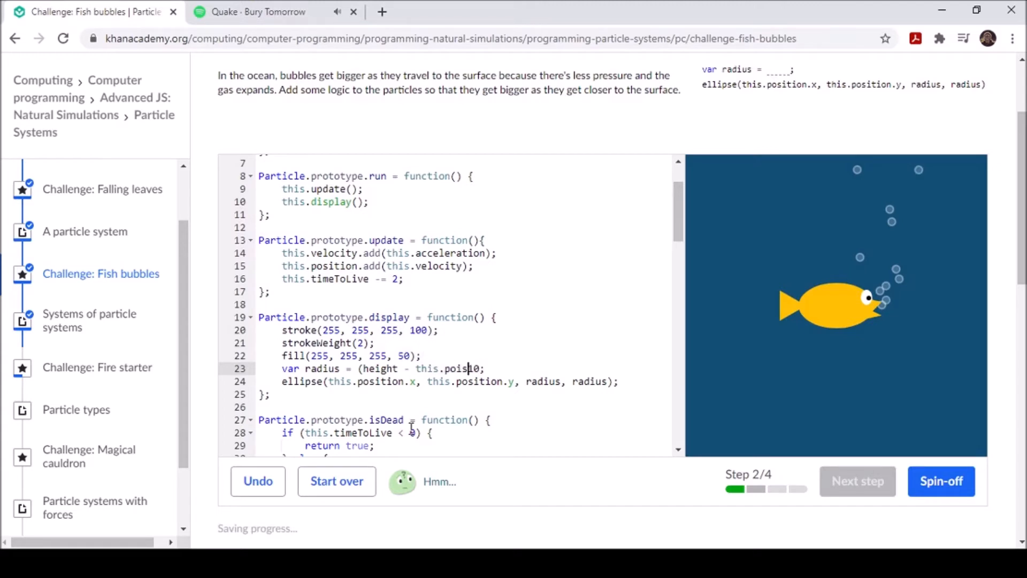
text(ition.y)
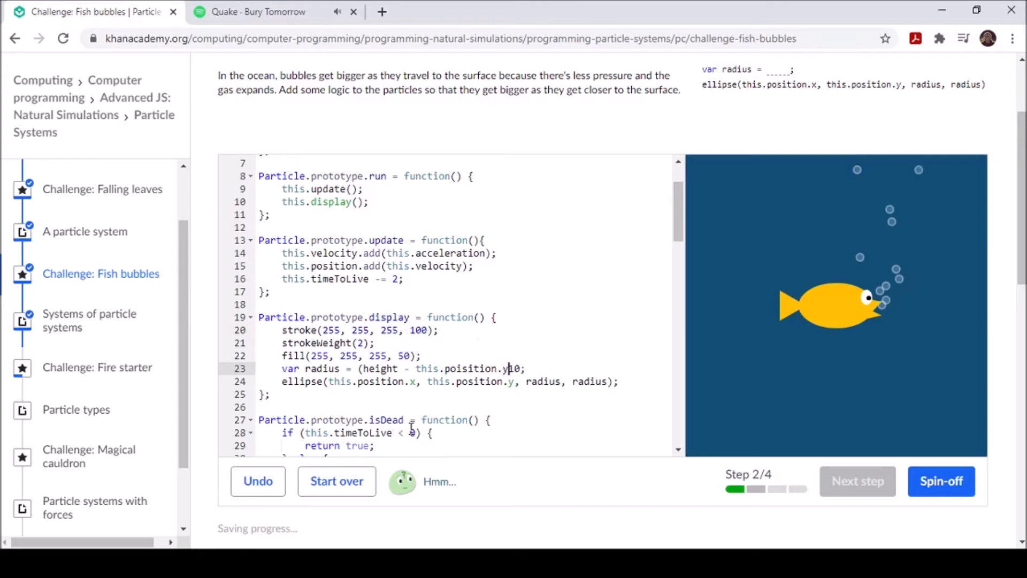
mouse_move(365, 520)
text())
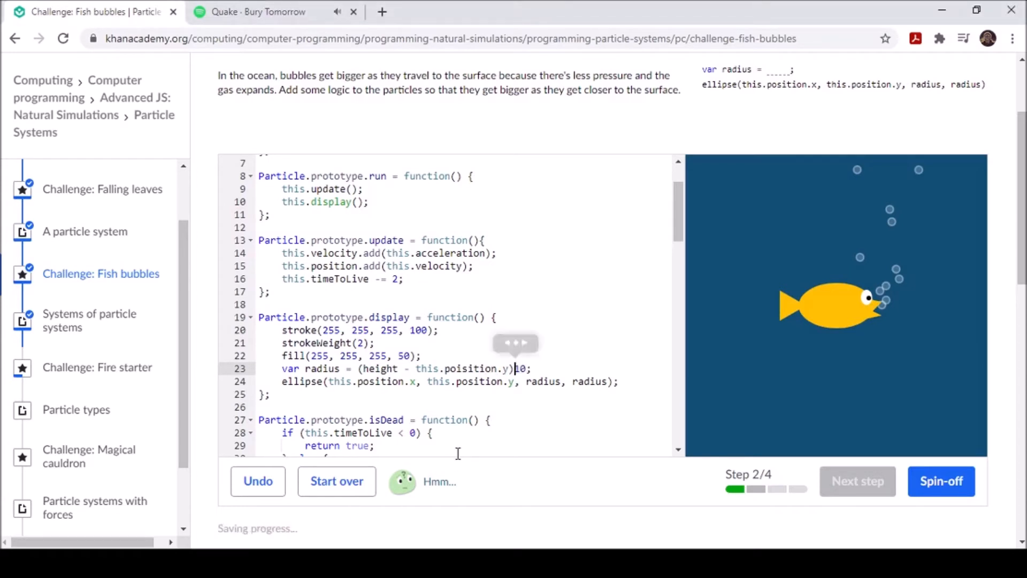
text(/)
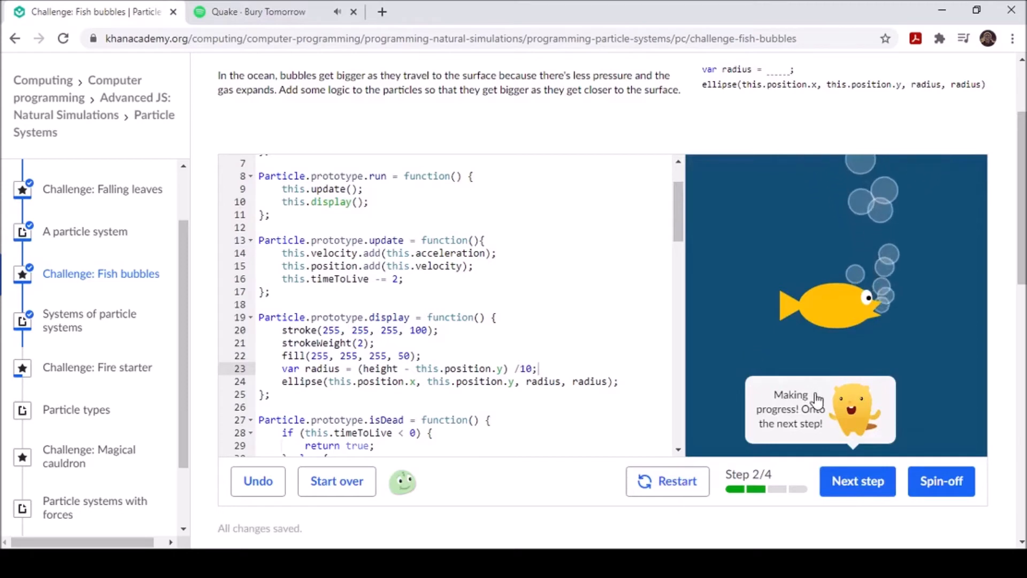
click(857, 481)
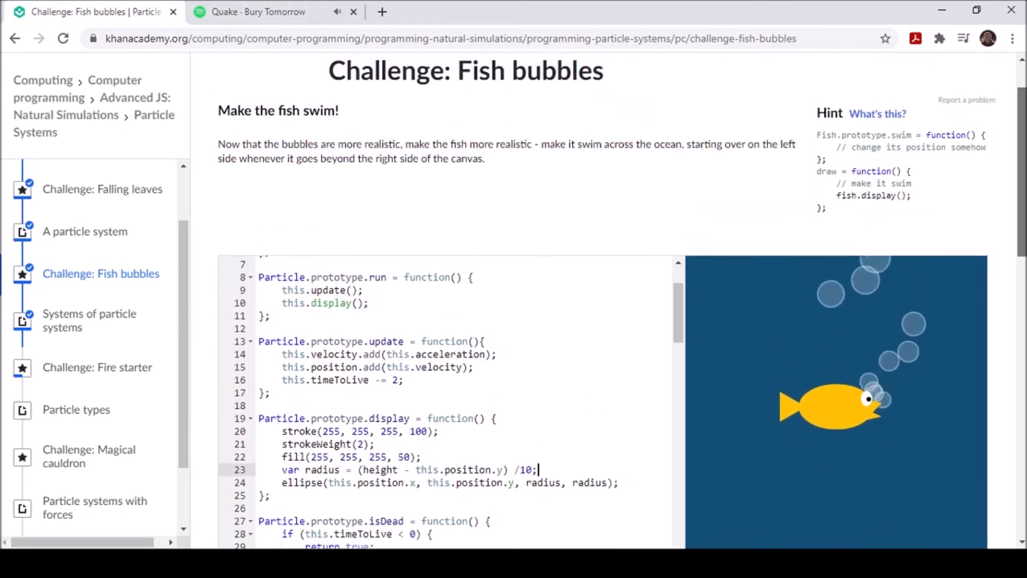
scroll(down, 3)
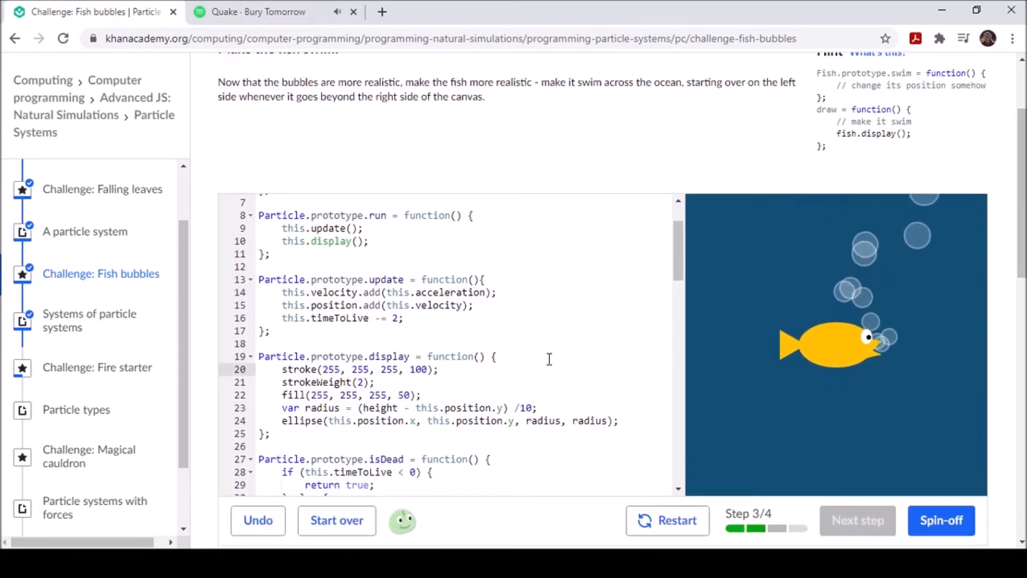
scroll(down, 3)
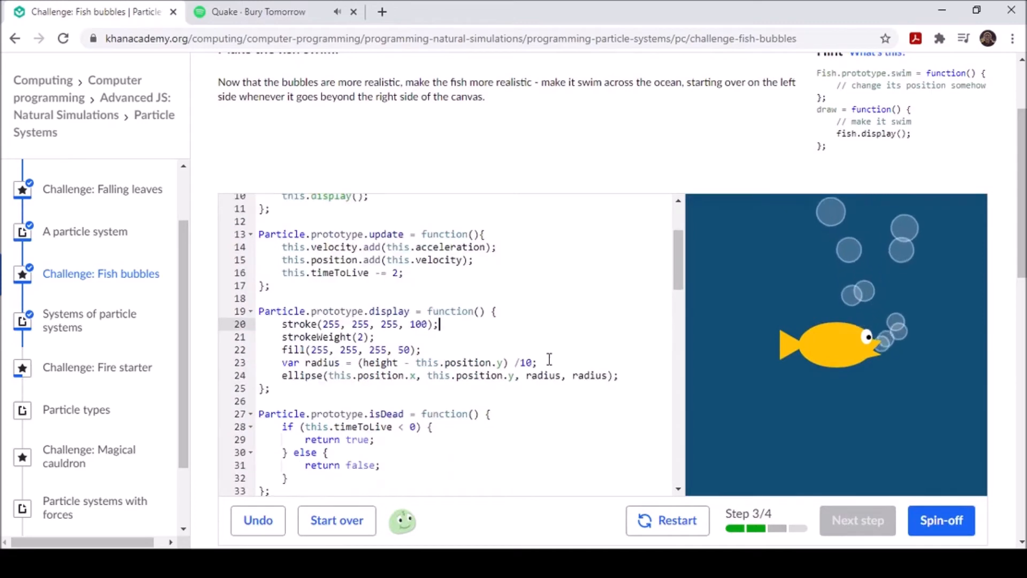
scroll(down, 3)
text(Fish.prototype.swim = function() {)
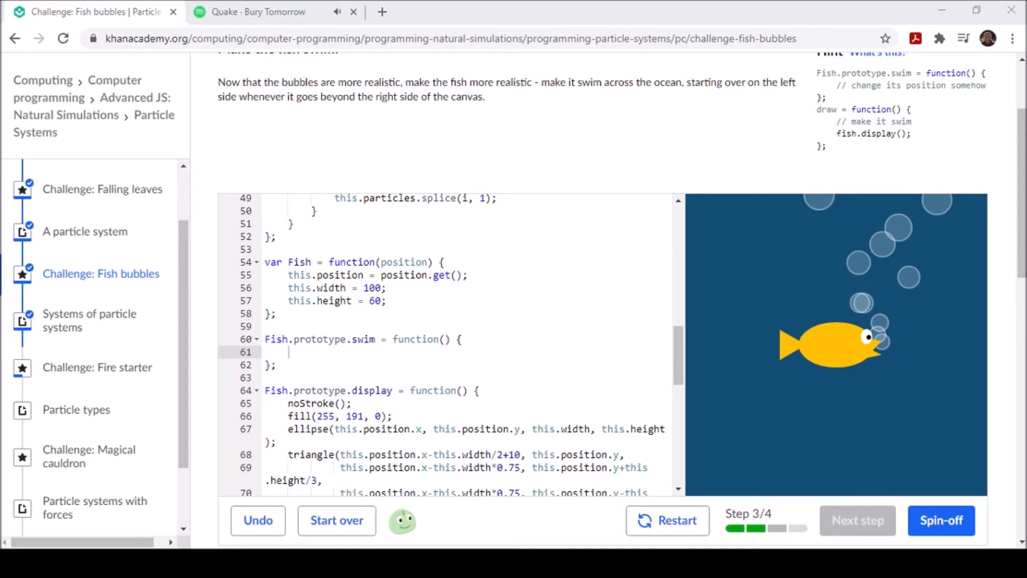
Step: Make Fish.prototype.swim increase this.position.x by 1 each call
text(this)
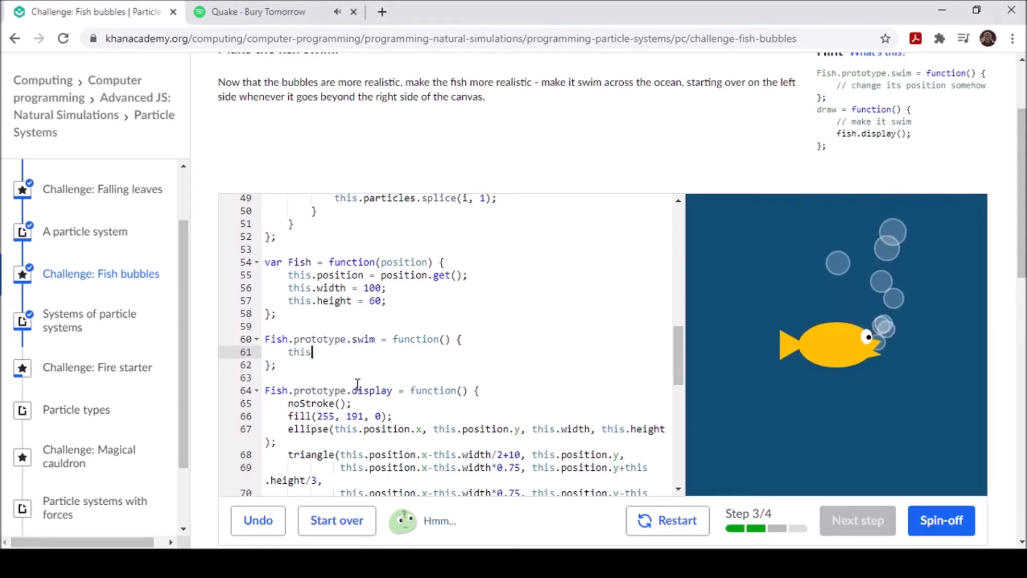
text(.poi)
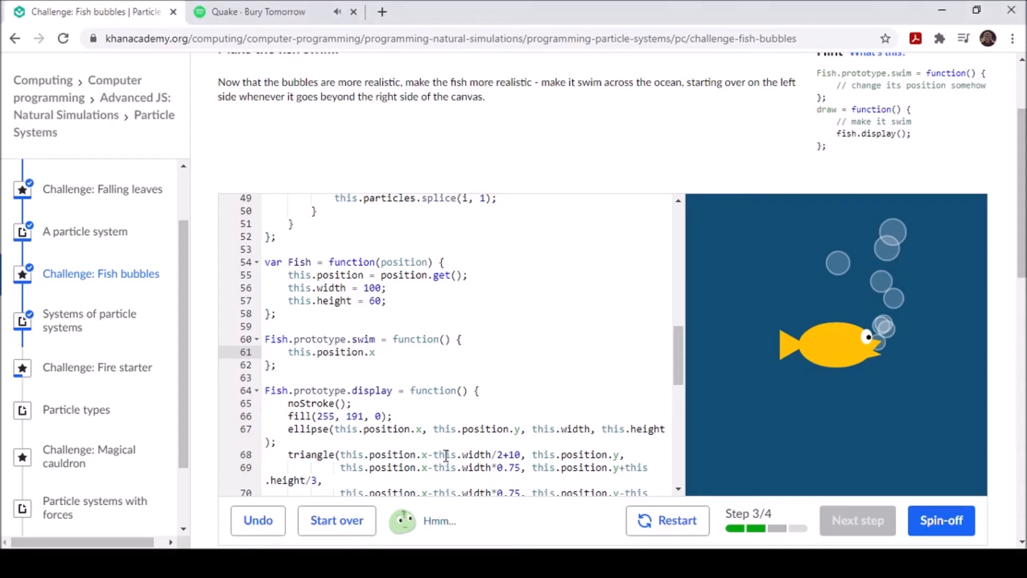
text(+=)
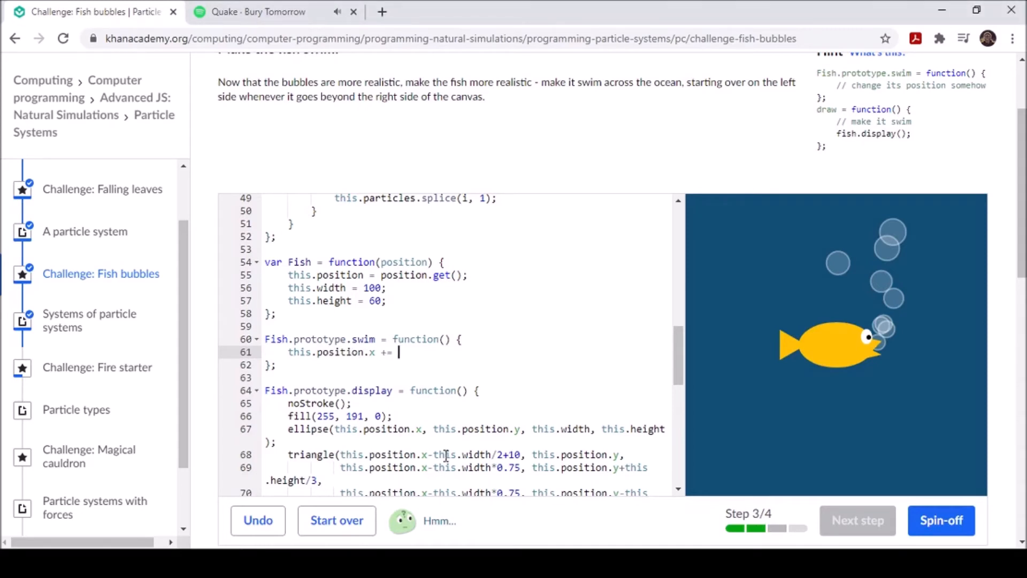
text(1;)
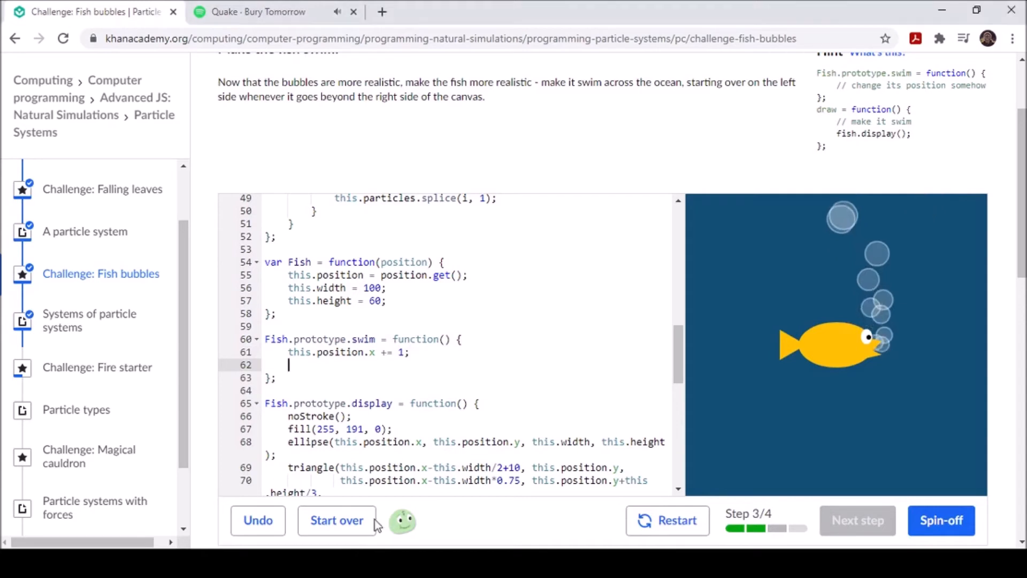
Step: Add if (this.position.x > 450) { this.position.x = -60; } to wrap the fish left
text(if)
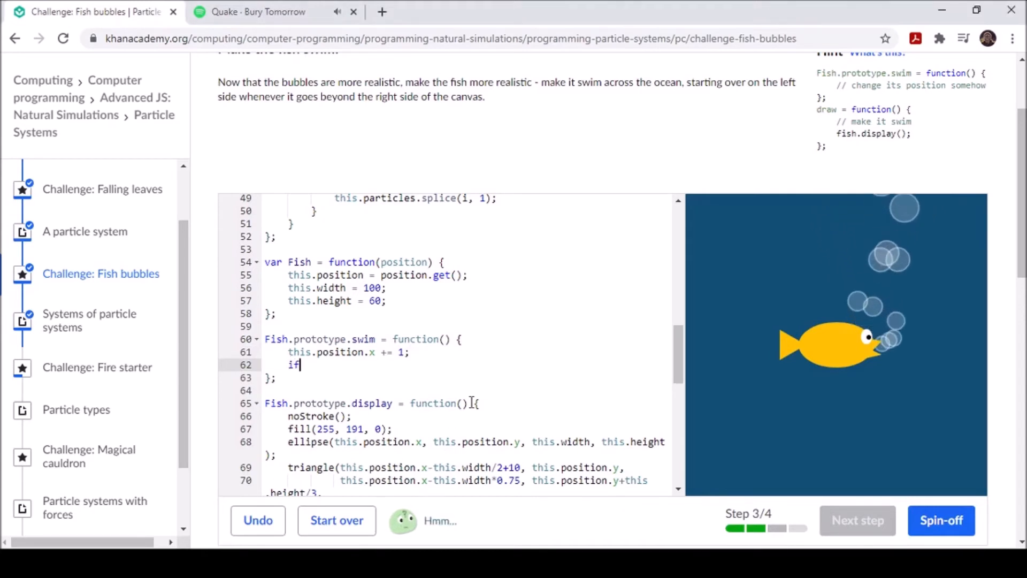
text((this)
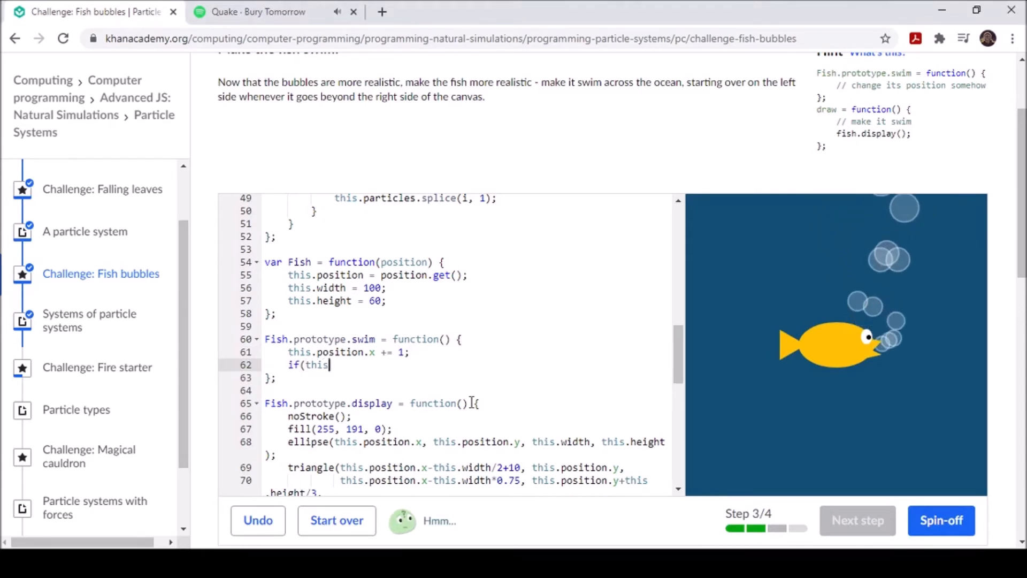
text(.position.x)
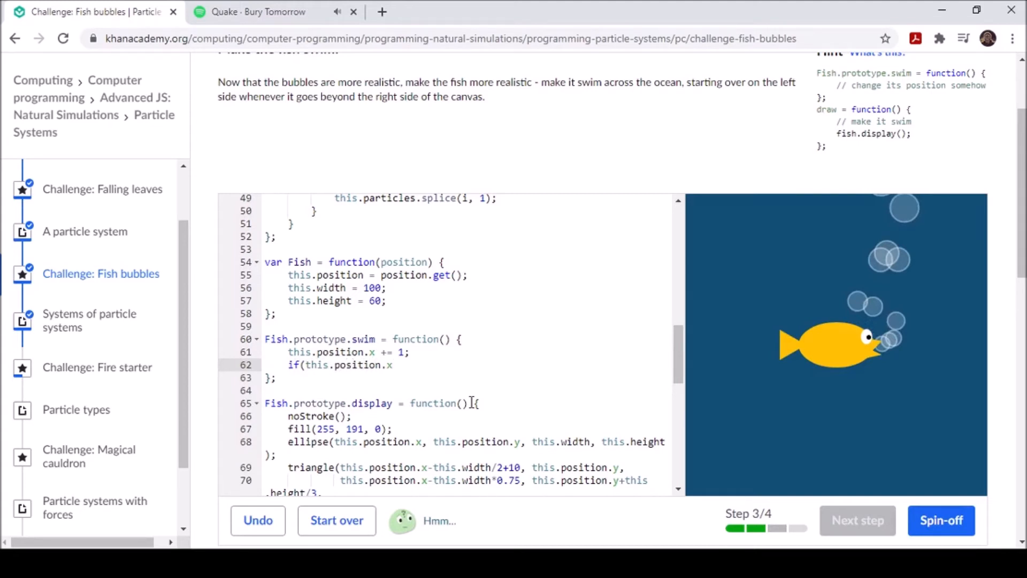
text(> 45)
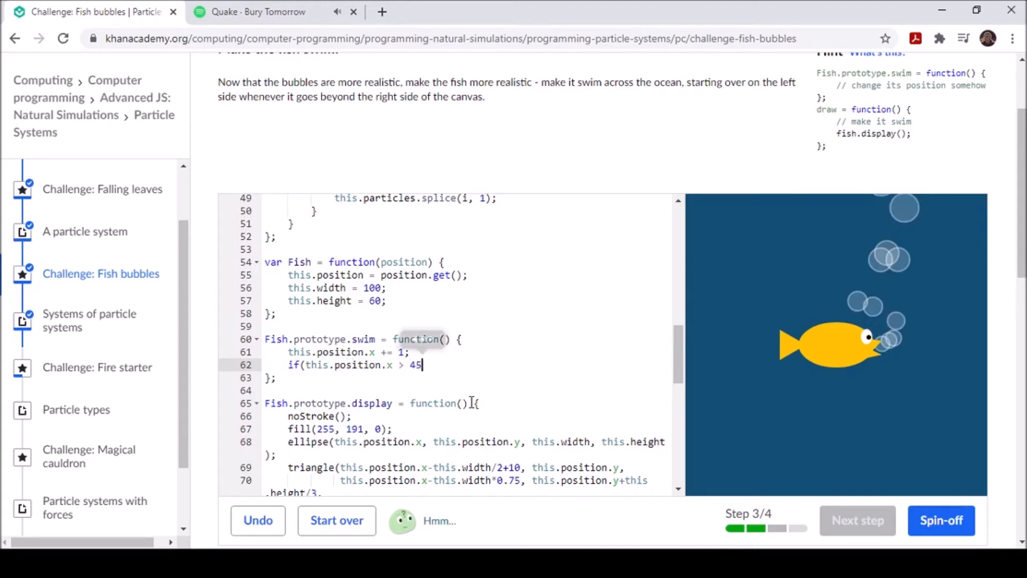
text(0)
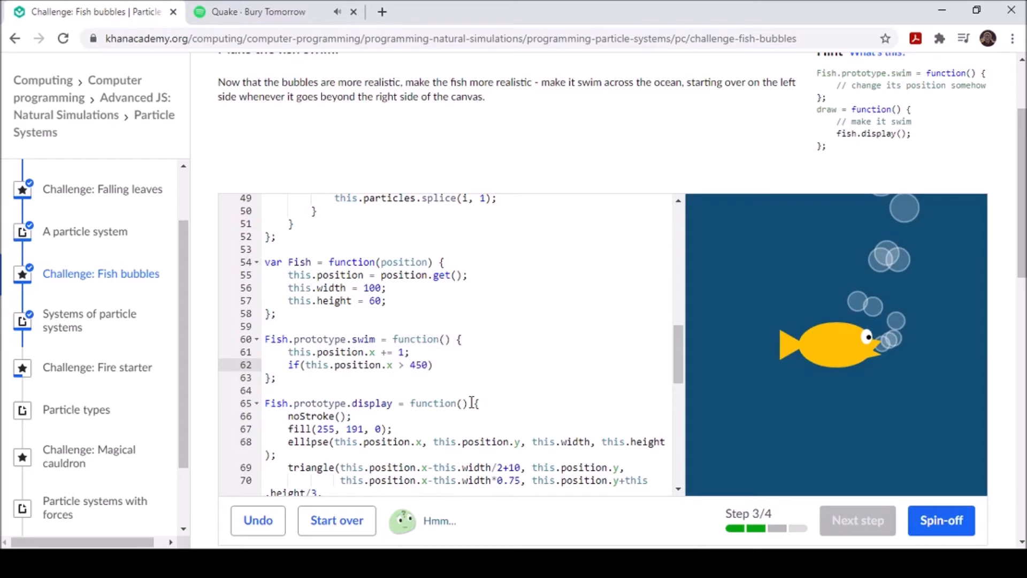
text({)
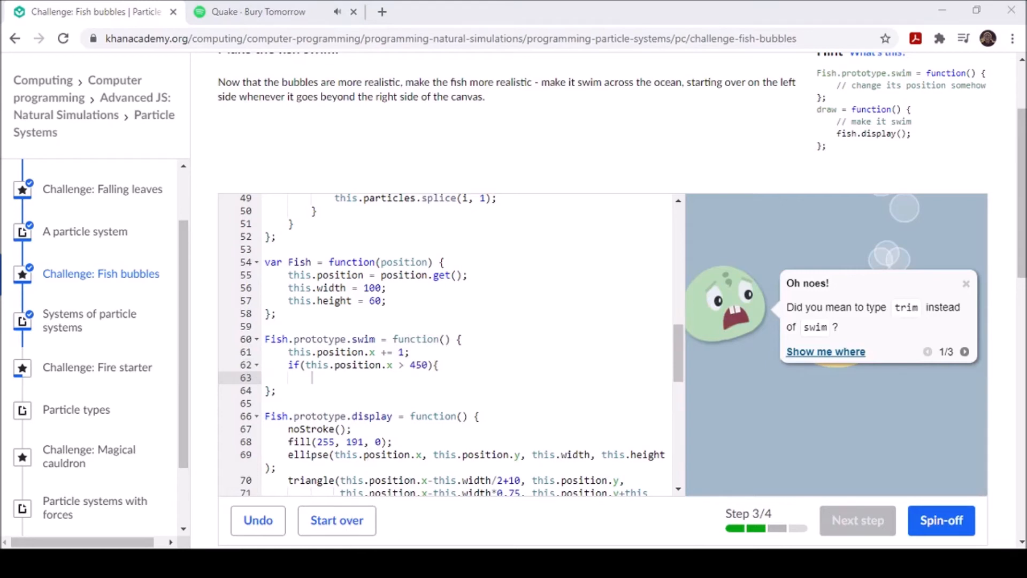
text(this.)
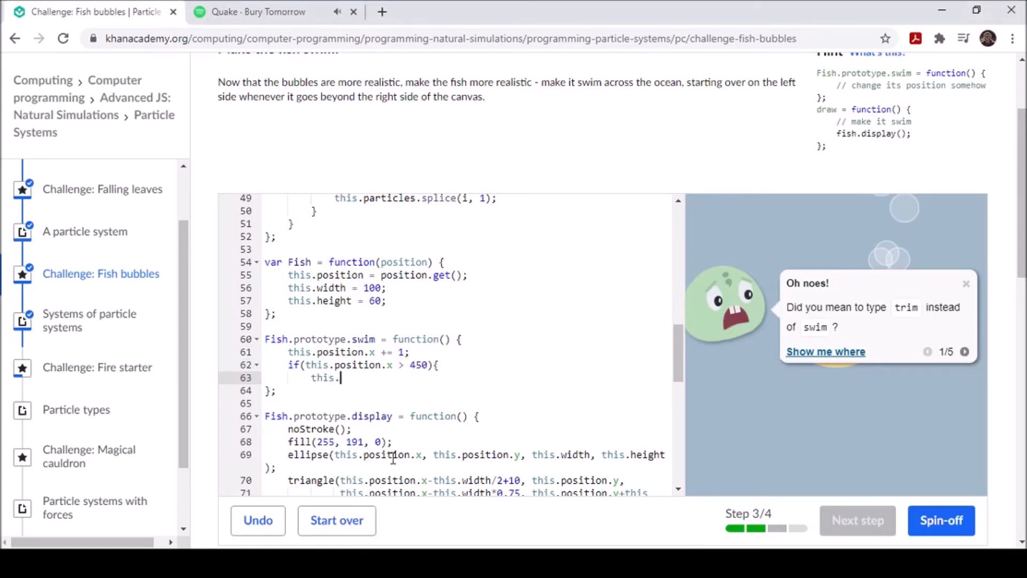
text(po)
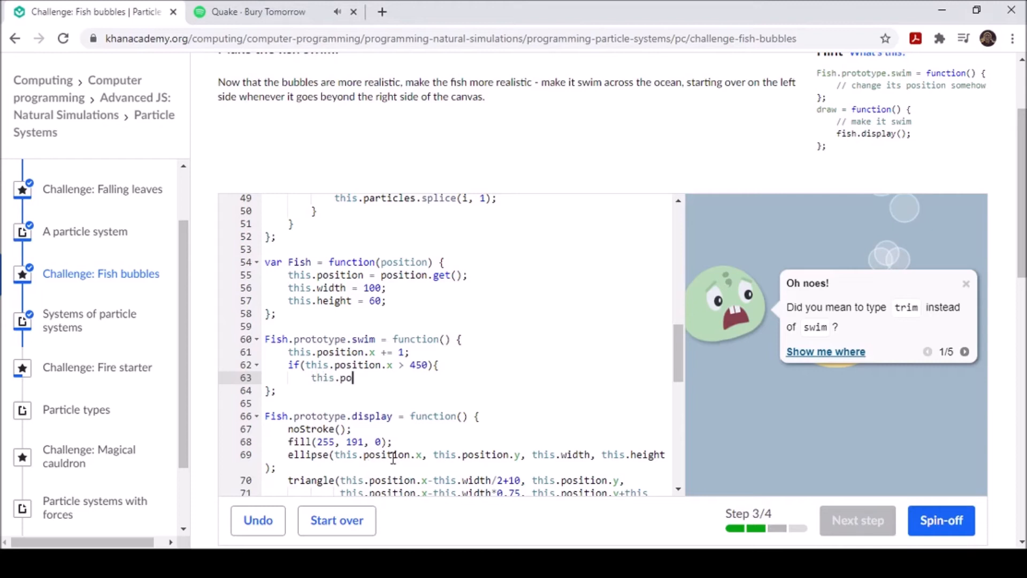
text(sition)
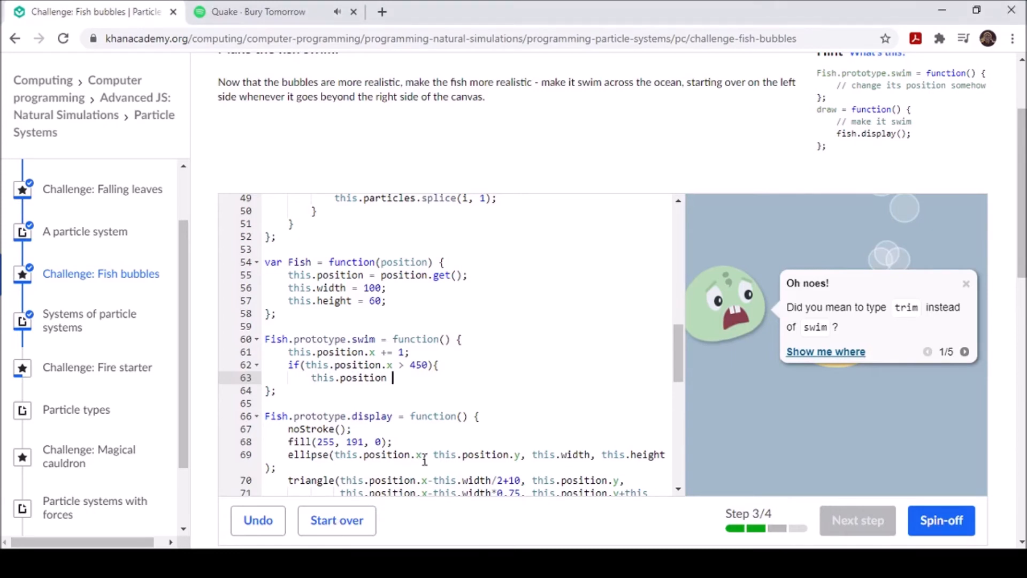
text(.x)
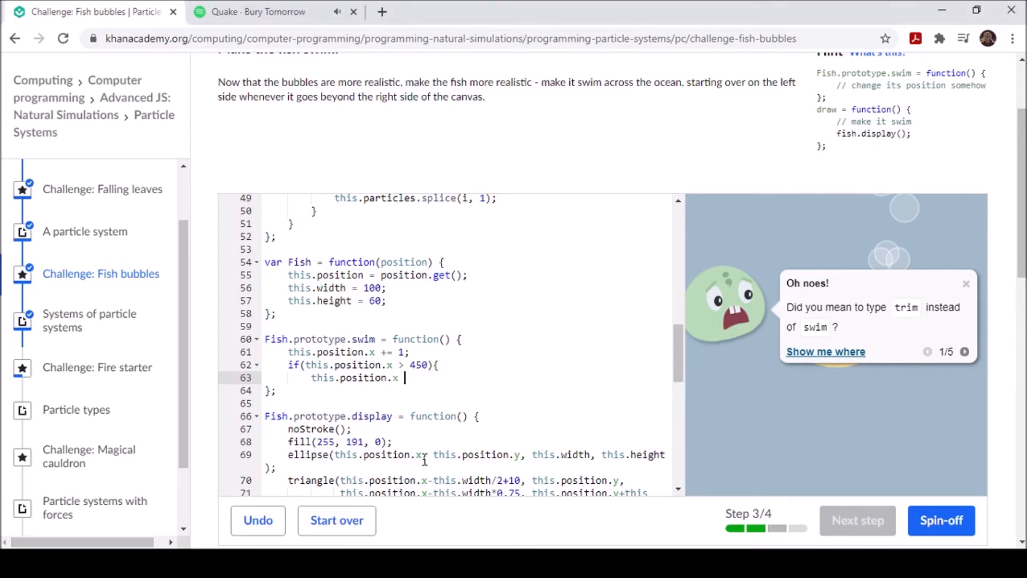
text(<)
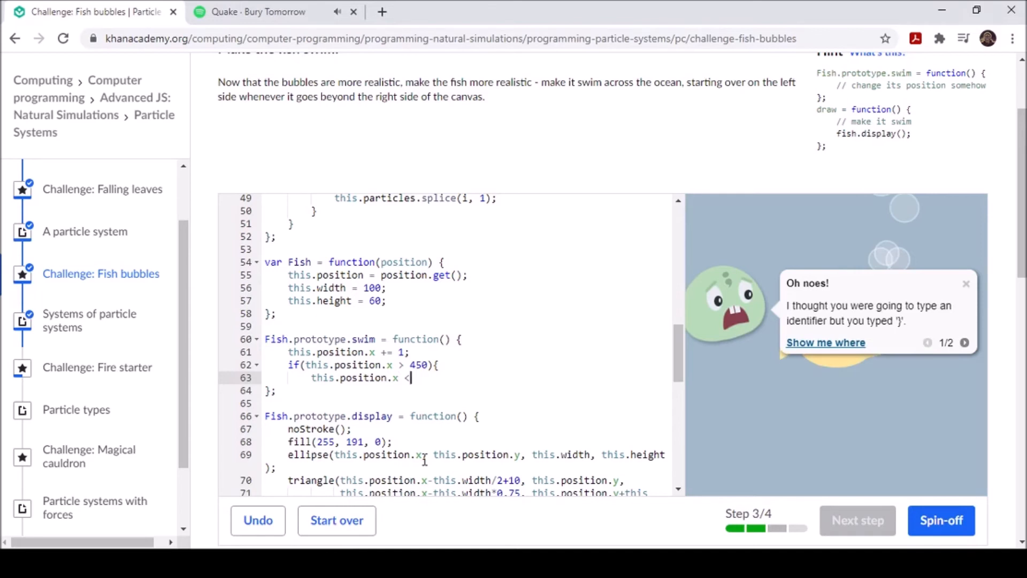
key(Backspace)
text(= -5)
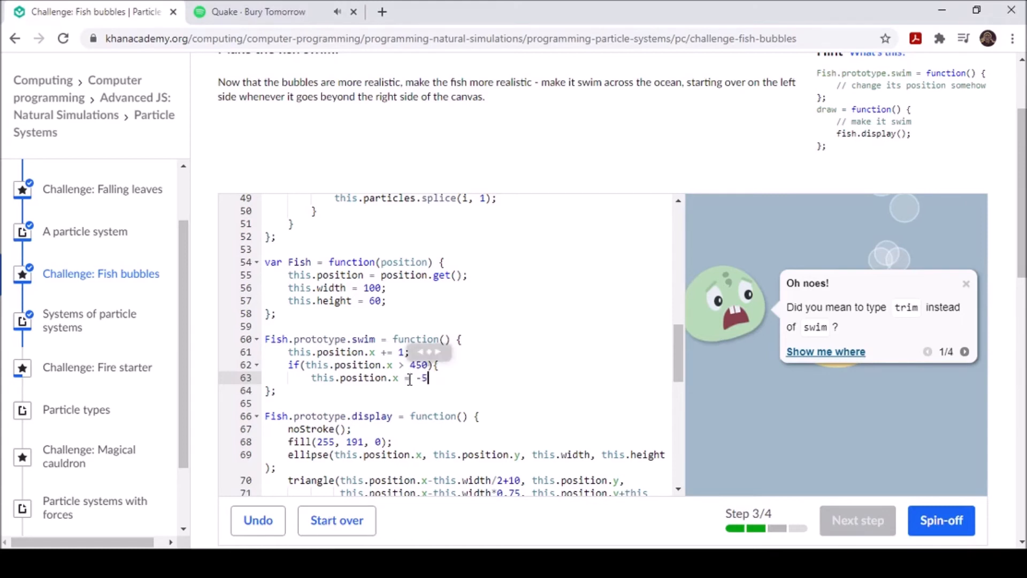
key(Backspace)
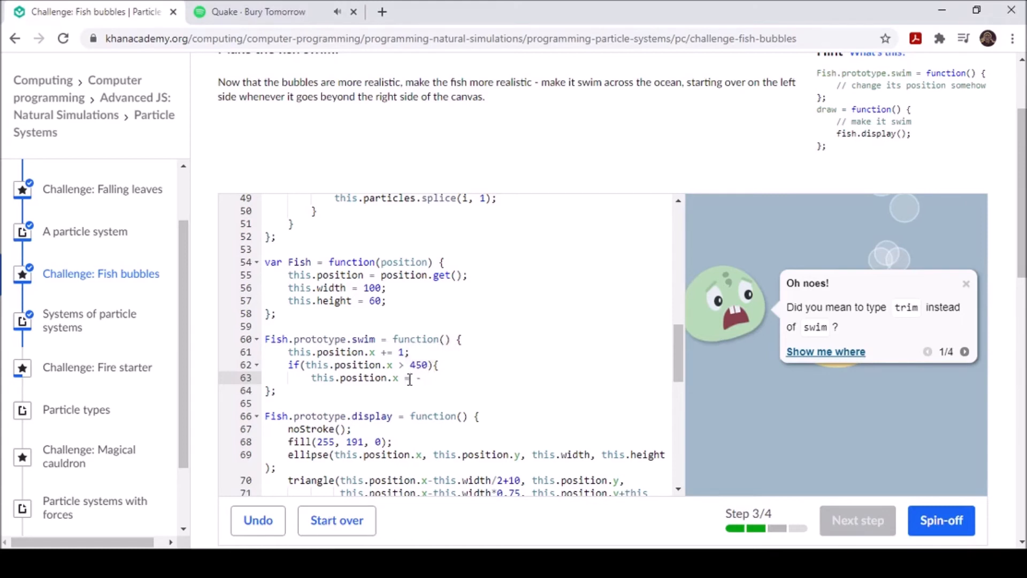
text(-60;)
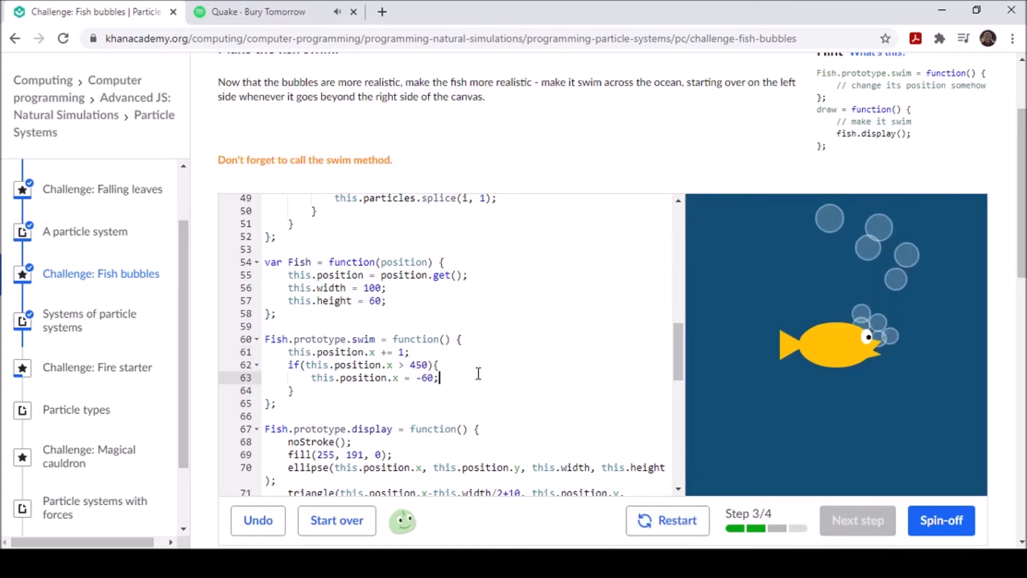
Step: Add fish.swim(); to draw just before fish.display();
scroll(down, 3)
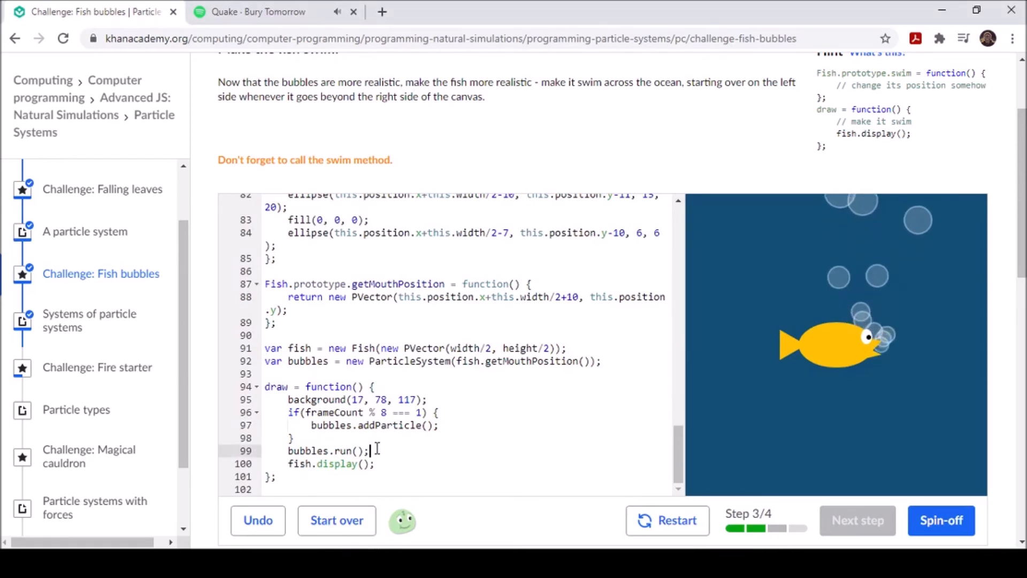
text(fish)
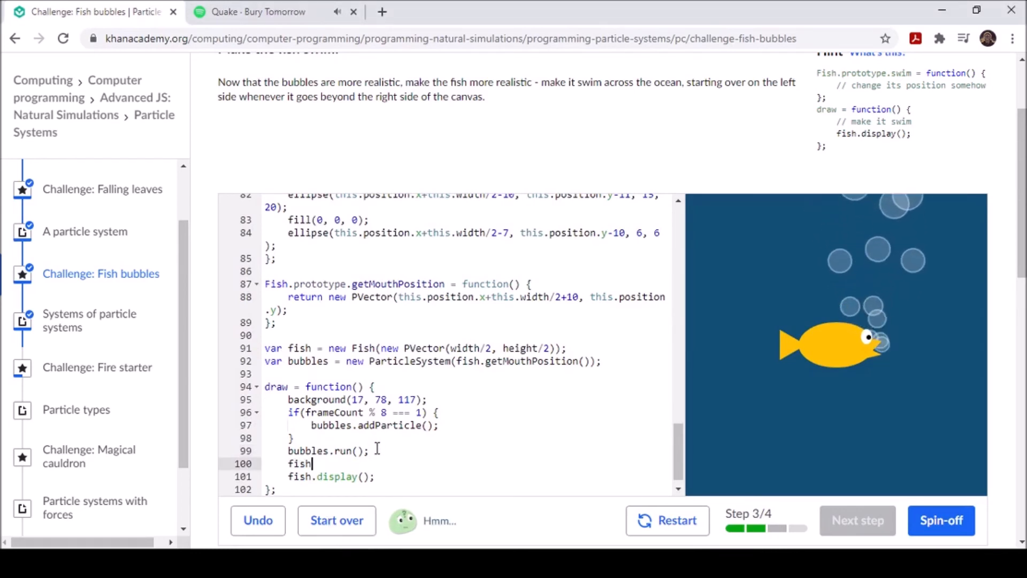
text(.swim();)
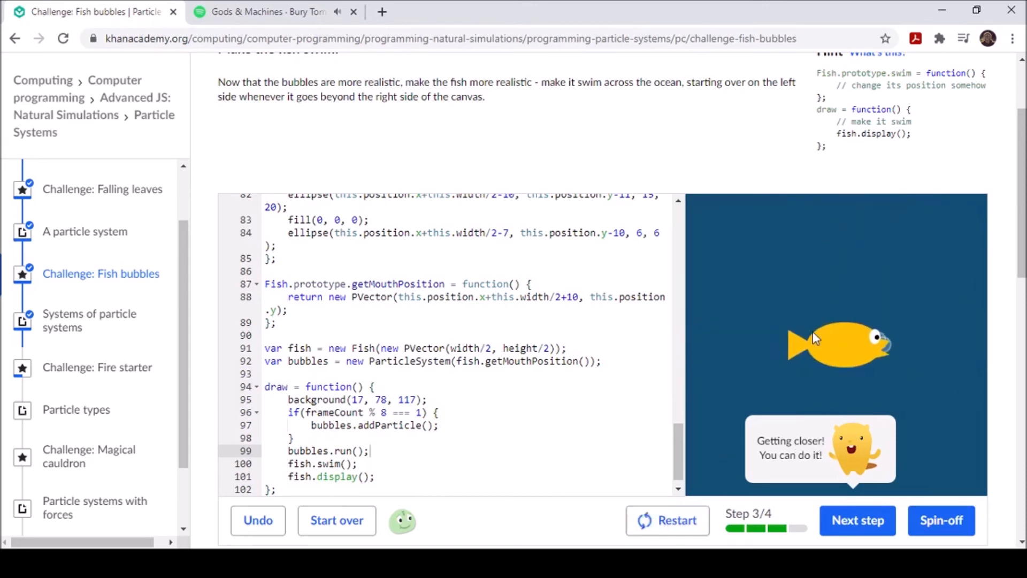
click(857, 520)
text(bubbles)
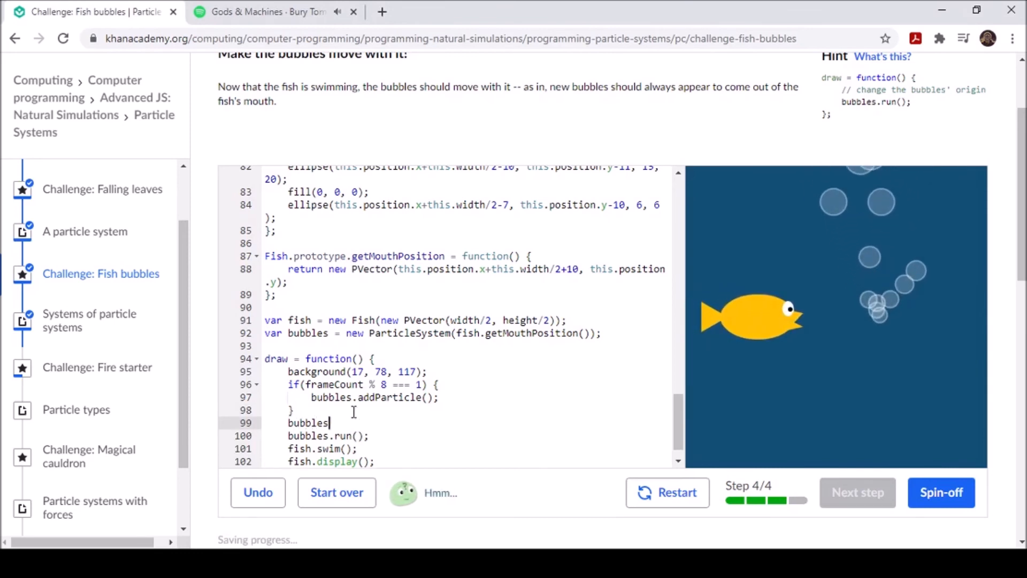
Step: Add bubbles.origin.set(fish.getMouthPosition()); to draw before bubbles.run();
text(.origin.se)
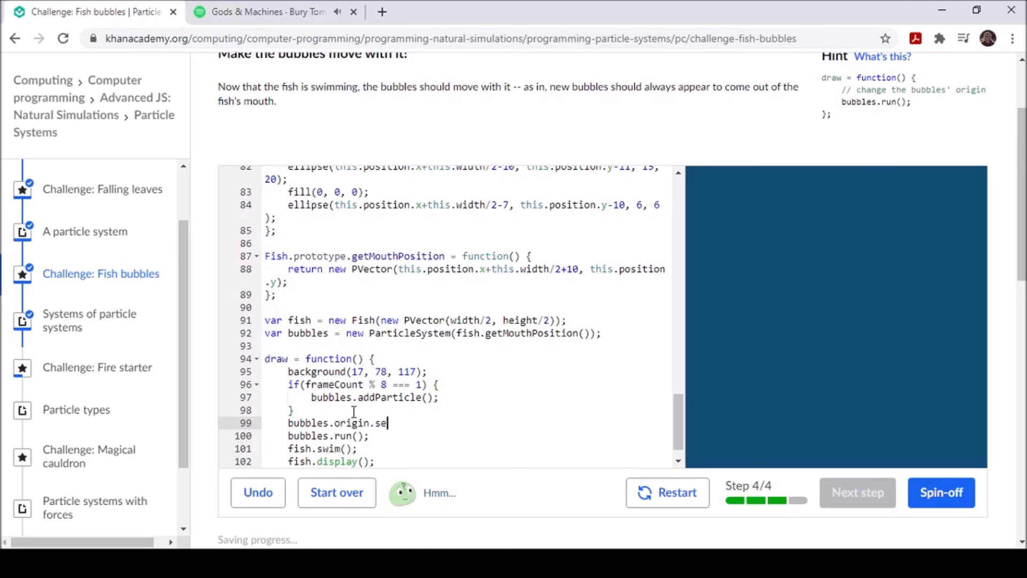
text(t)
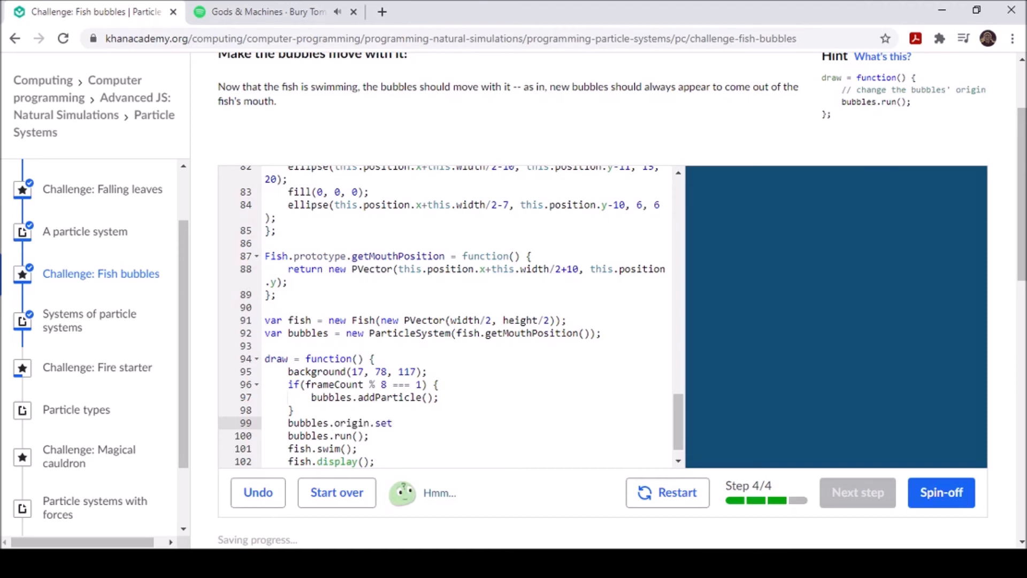
click(392, 423)
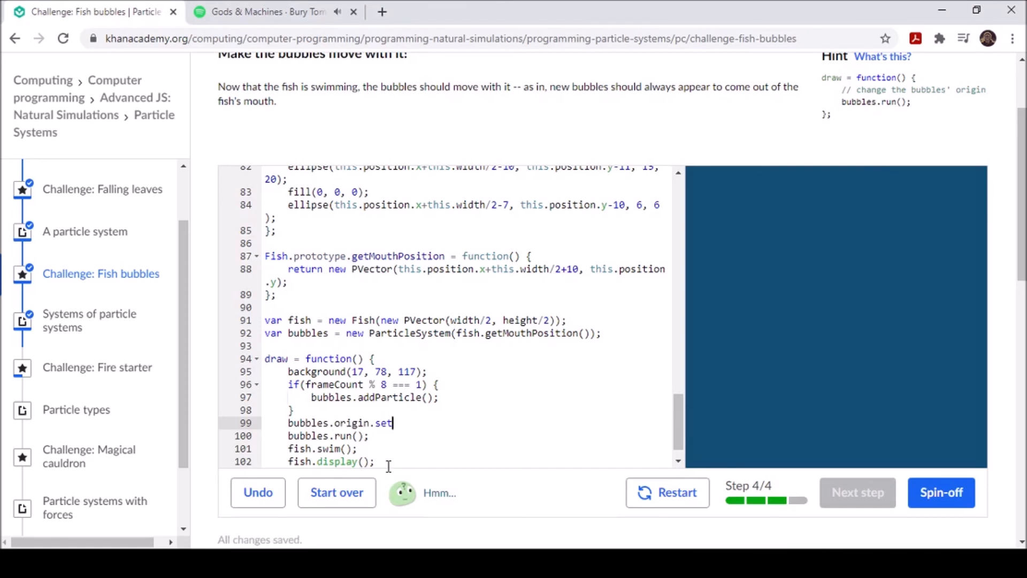
text((fish)
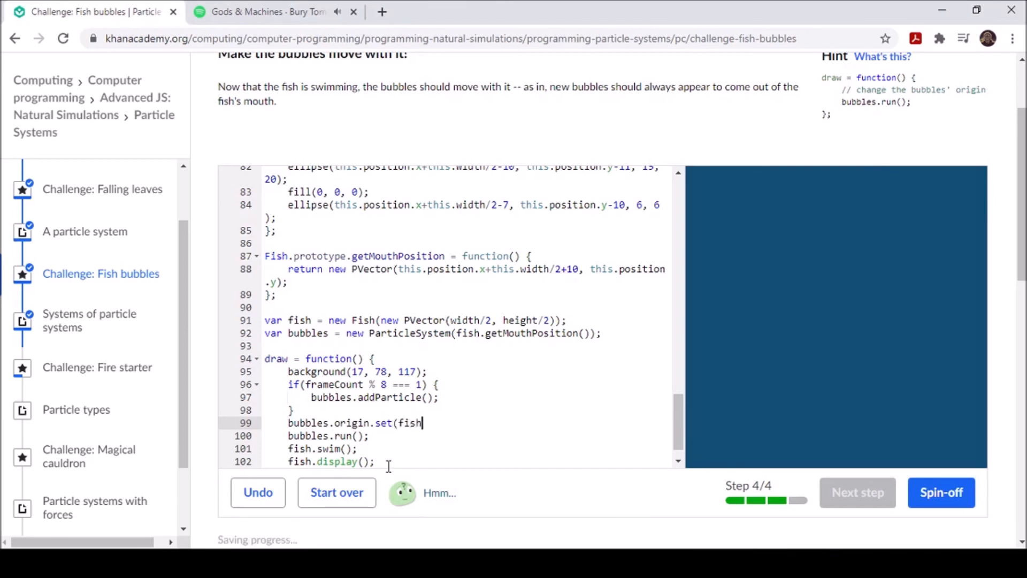
text(.get)
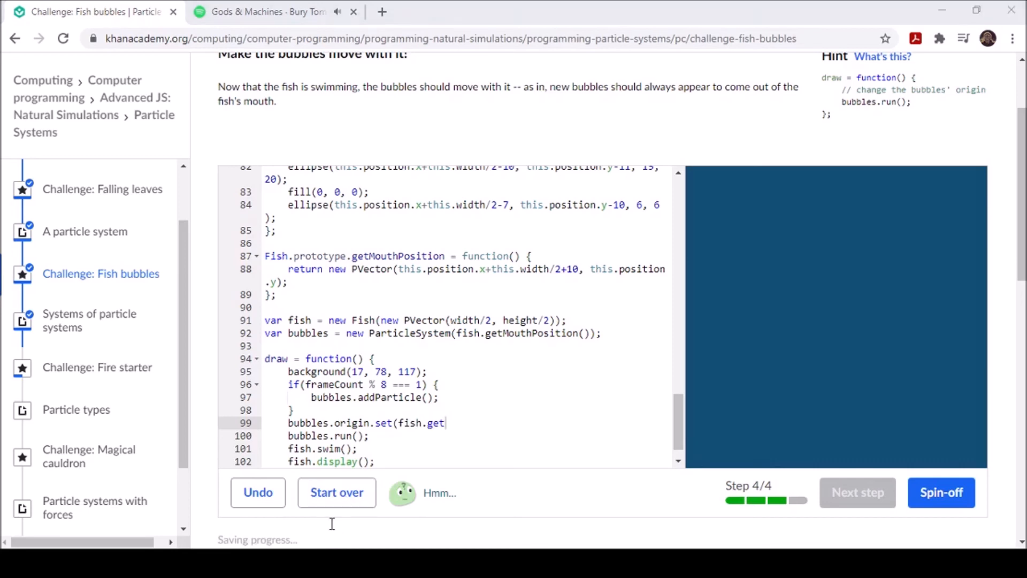
text(M)
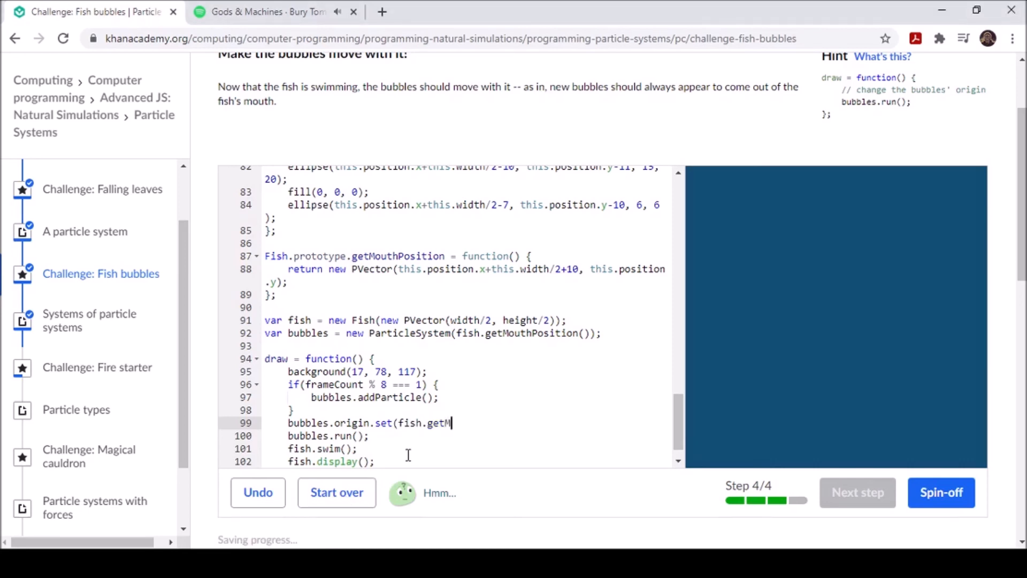
text(outhPO)
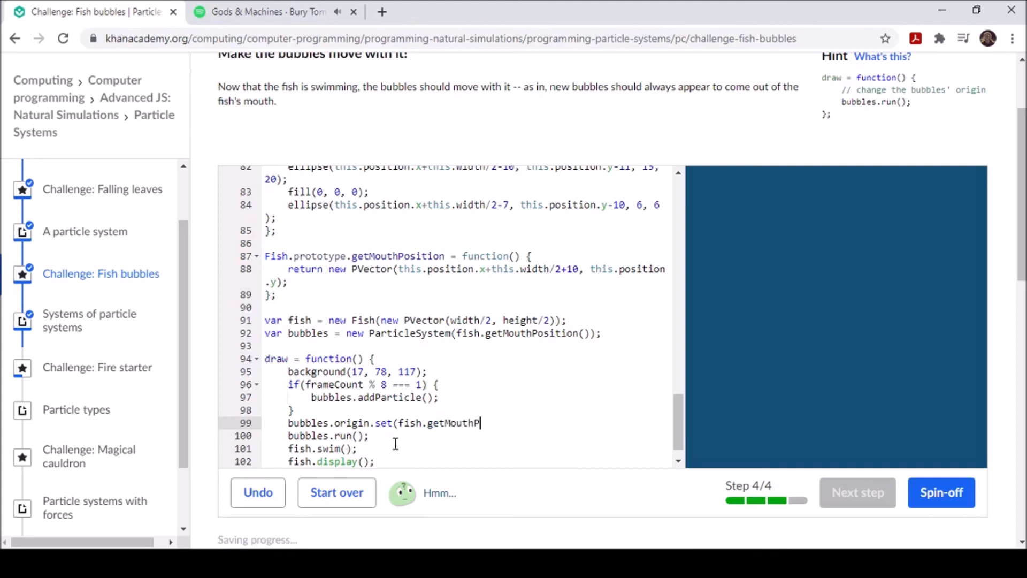
text(o)
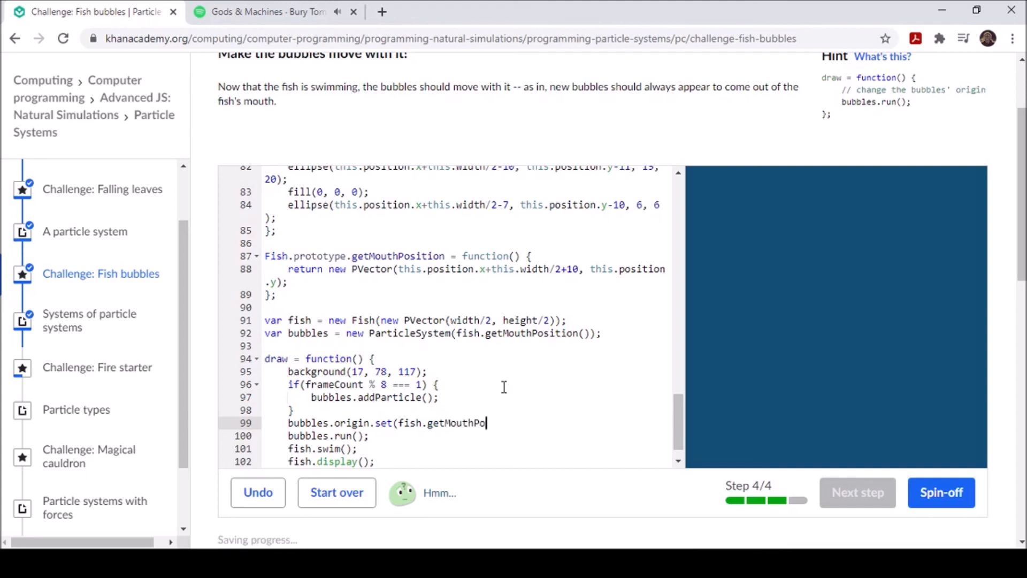
text(sition)
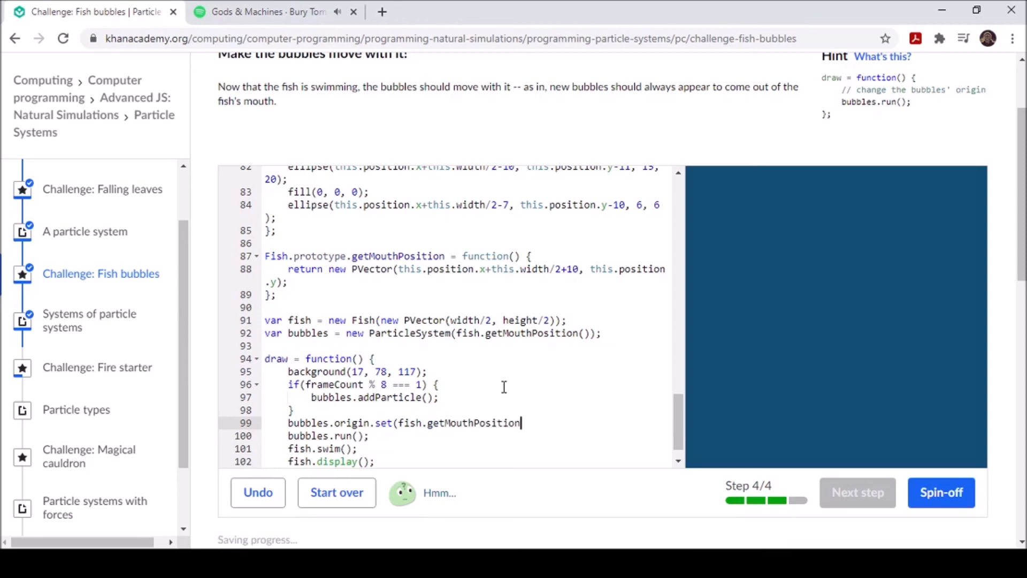
mouse_move(364, 519)
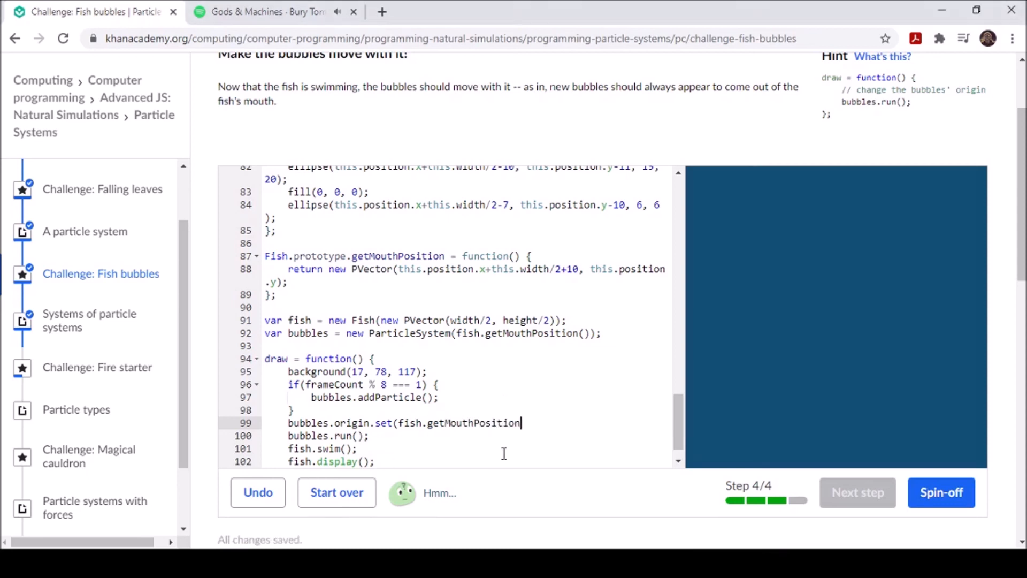
text());)
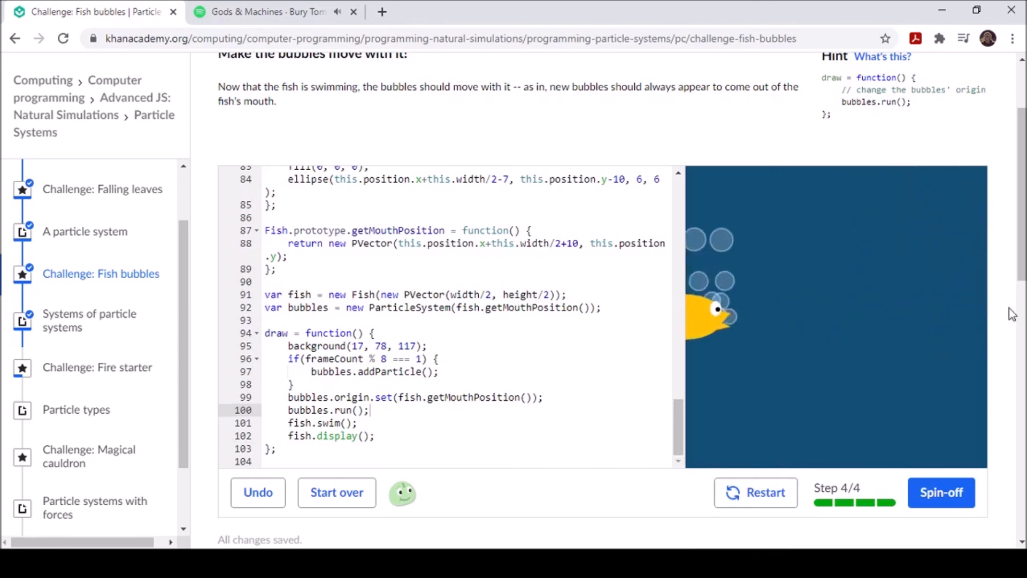
scroll(up, 3)
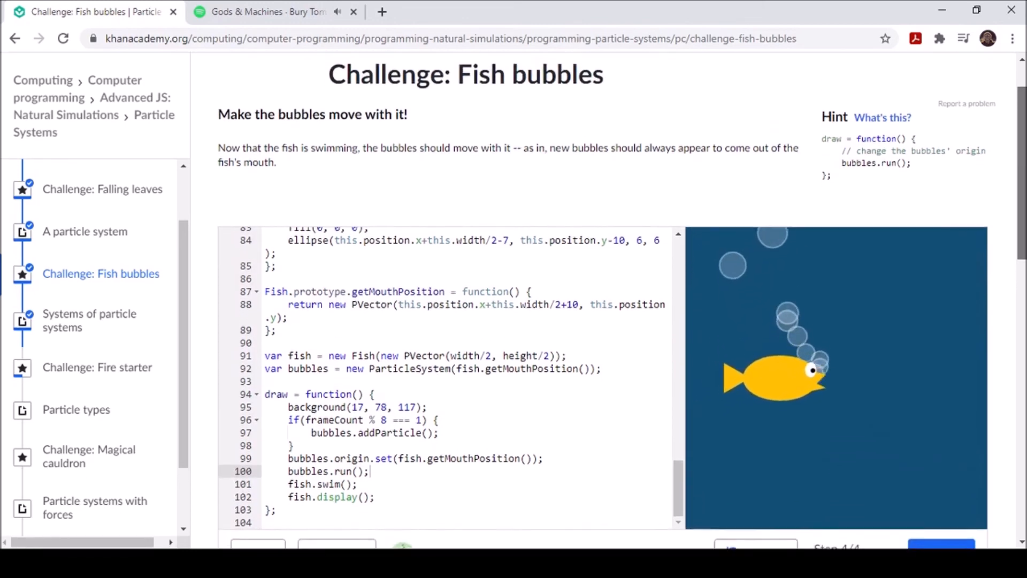